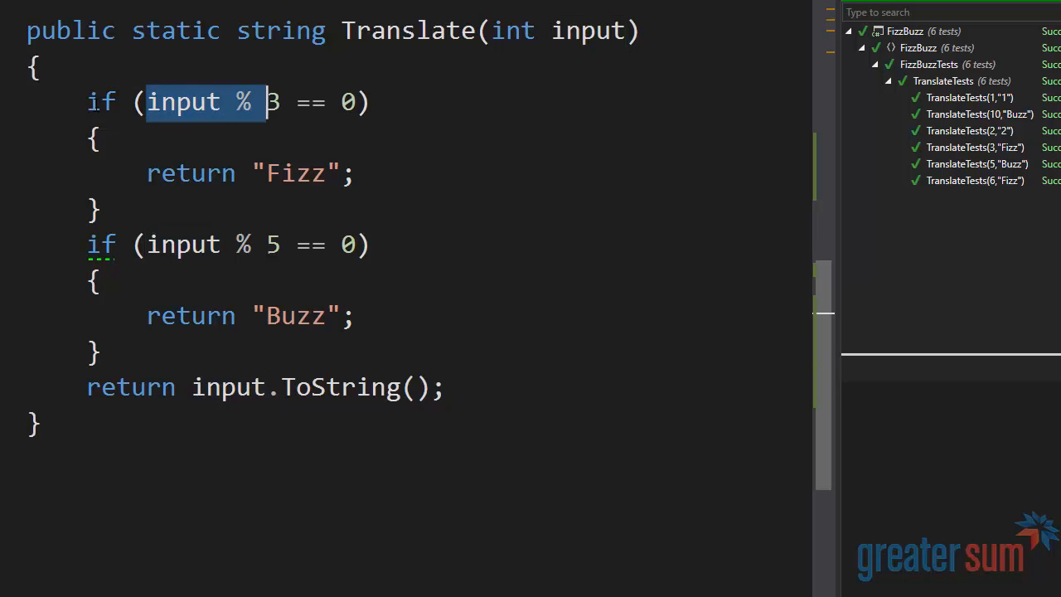
- Select the input % 3 == 0 condition in Translate for refactoring
{"action": "left_click_drag", "start_coordinate": [265, 102], "coordinate": [358, 102]}
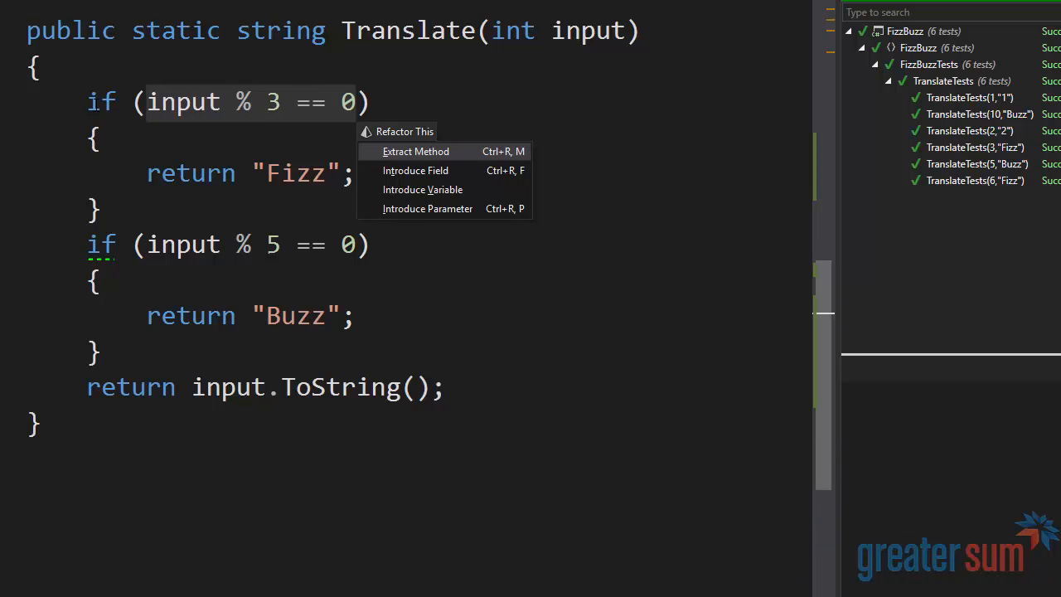
- Extract the input % 3 == 0 condition into a method named MultipleOfThree
{"action": "left_click", "coordinate": [415, 150]}
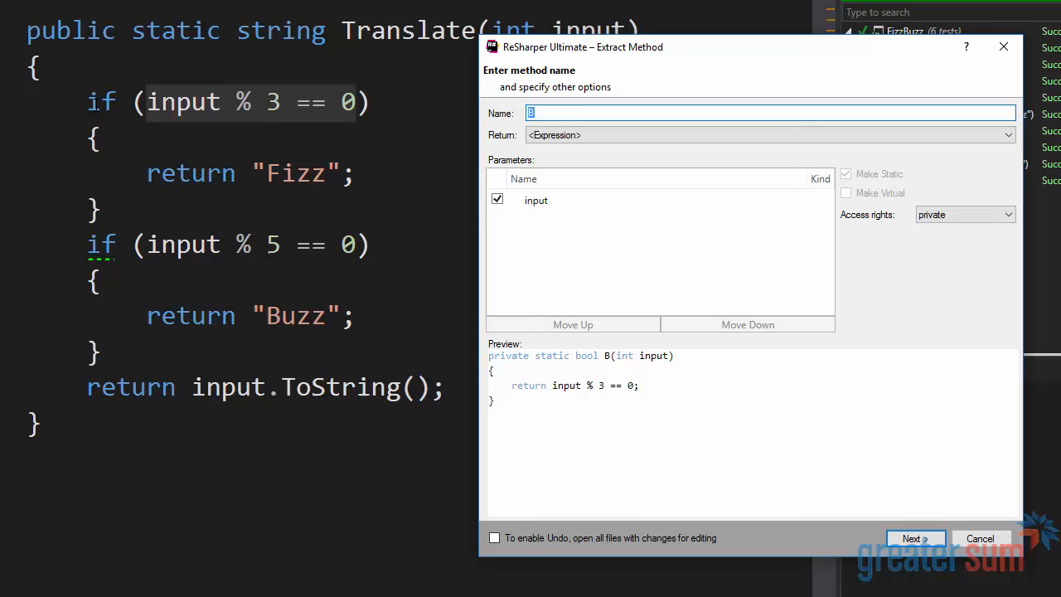
{"action": "type", "text": "Multipleo"}
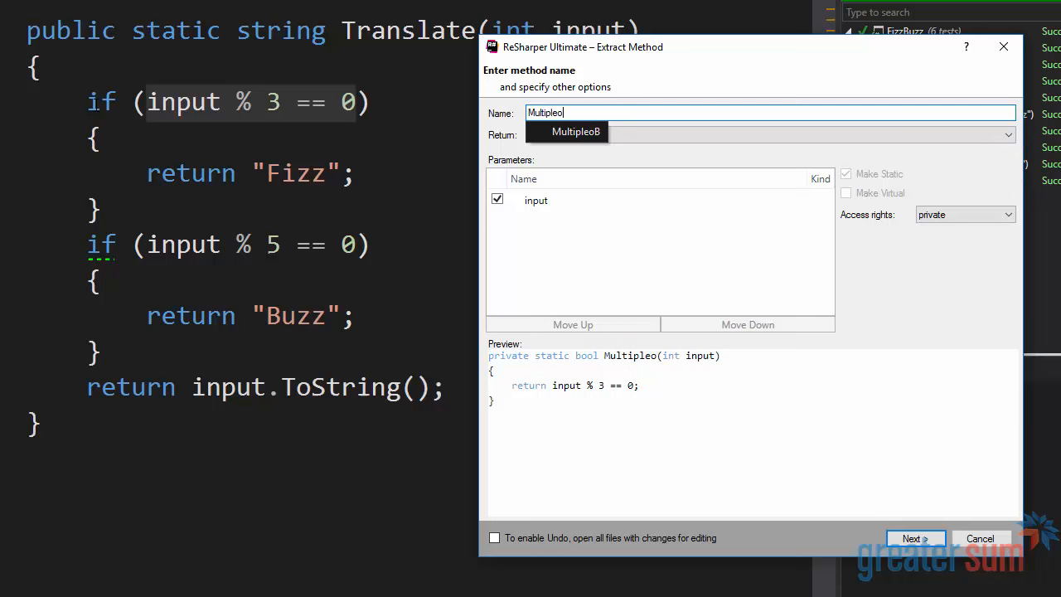
{"action": "type", "text": "fThree"}
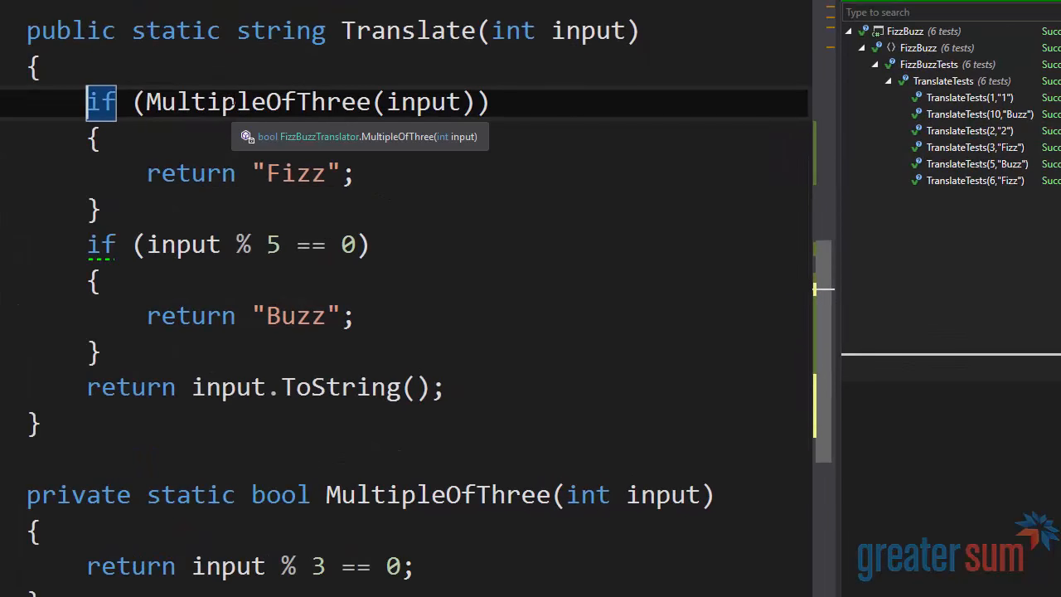
- Select the MultipleOfThree method name in the if condition
{"action": "double_click", "coordinate": [257, 101]}
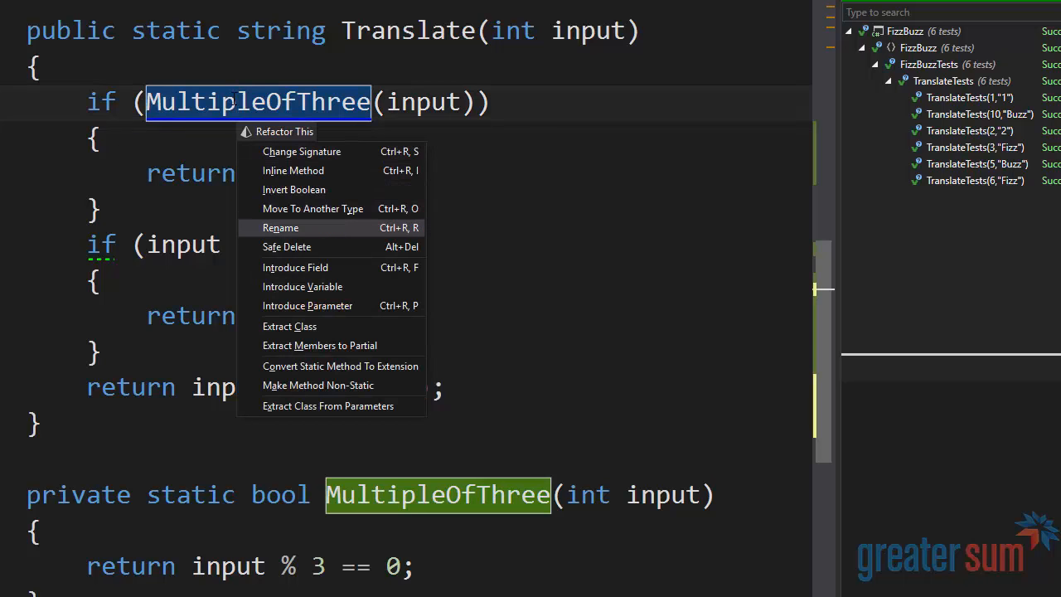
- Rename the MultipleOfThree method to ShouldFizz
{"action": "left_click", "coordinate": [281, 227]}
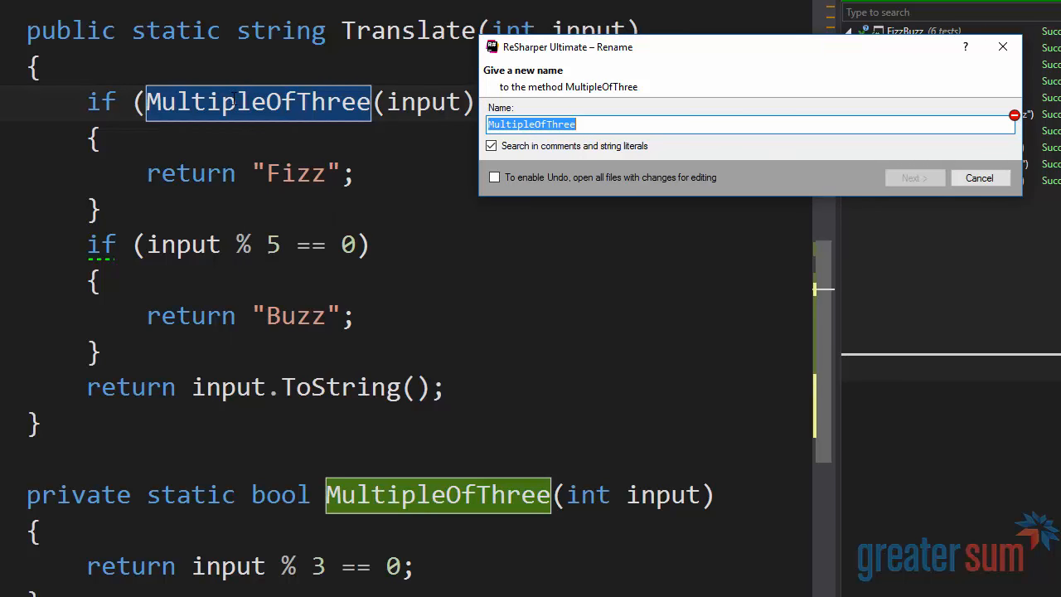
{"action": "type", "text": "Should"}
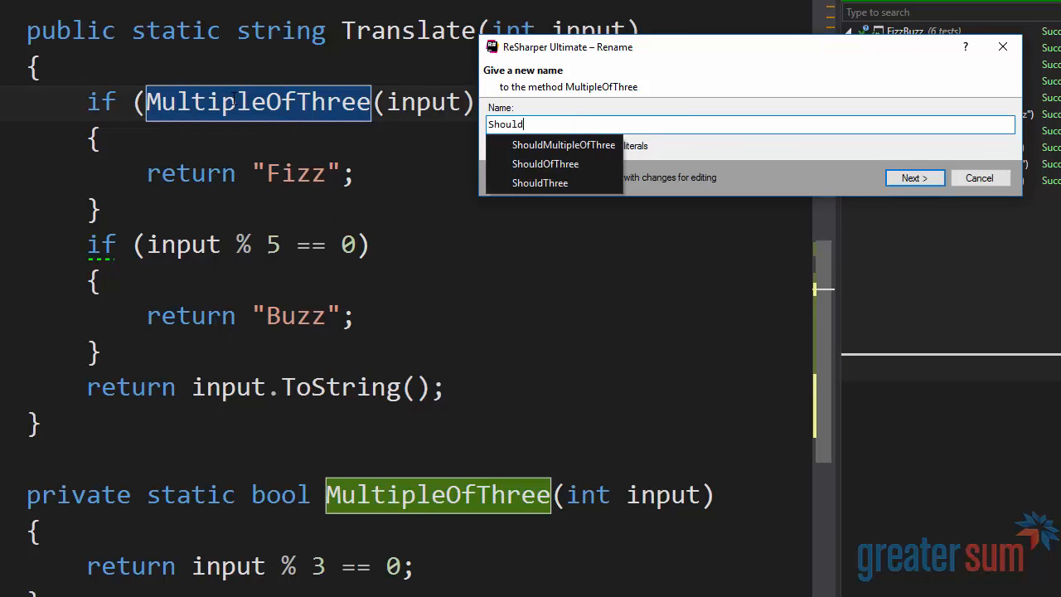
{"action": "type", "text": "Fizz"}
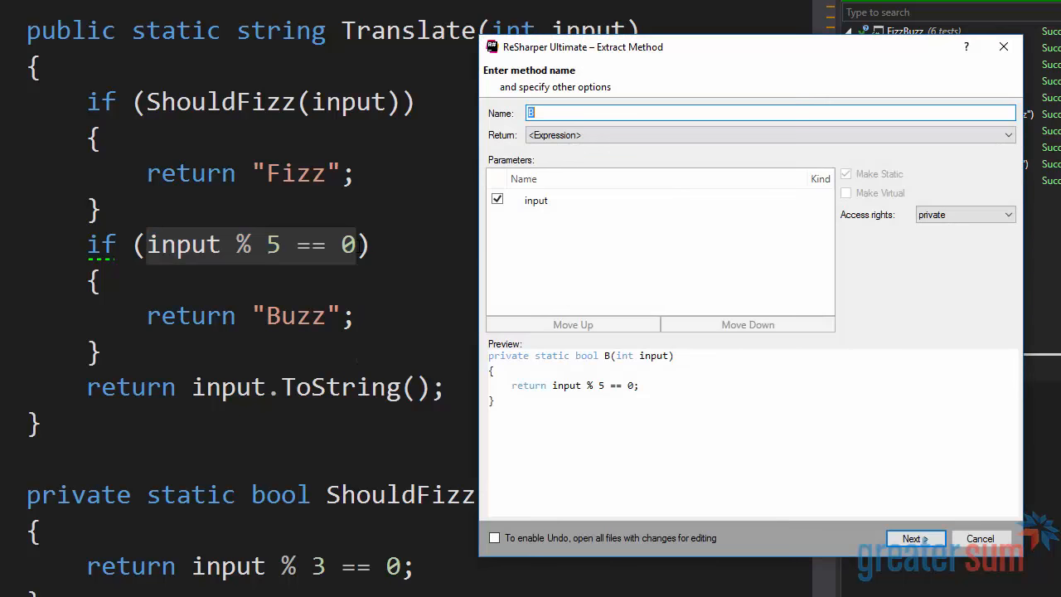
- Name the extracted input % 5 == 0 method ShouldBuzz and confirm
{"action": "type", "text": "ShouldB"}
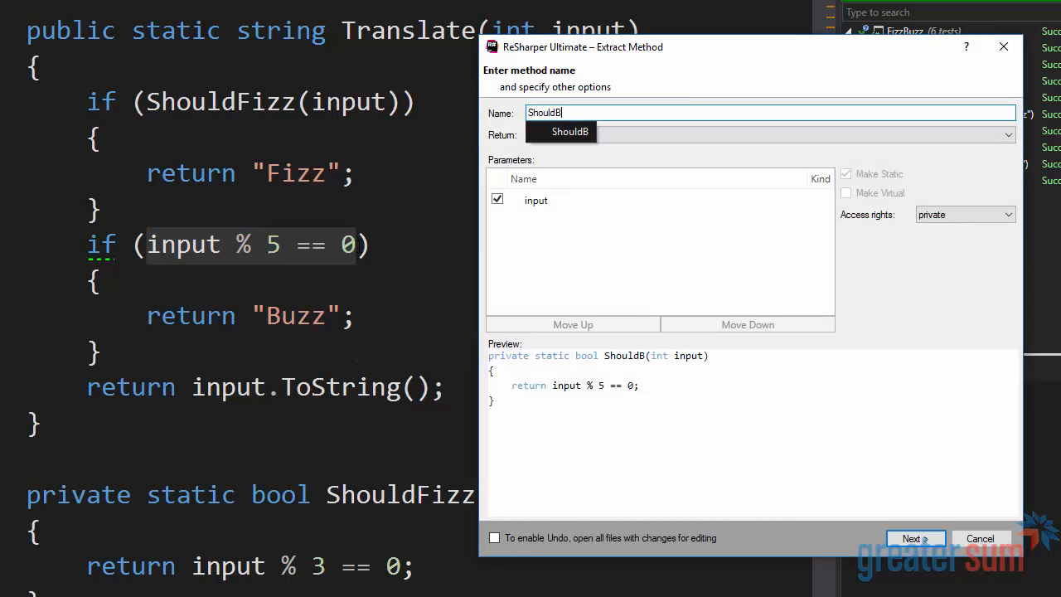
{"action": "type", "text": "uzz"}
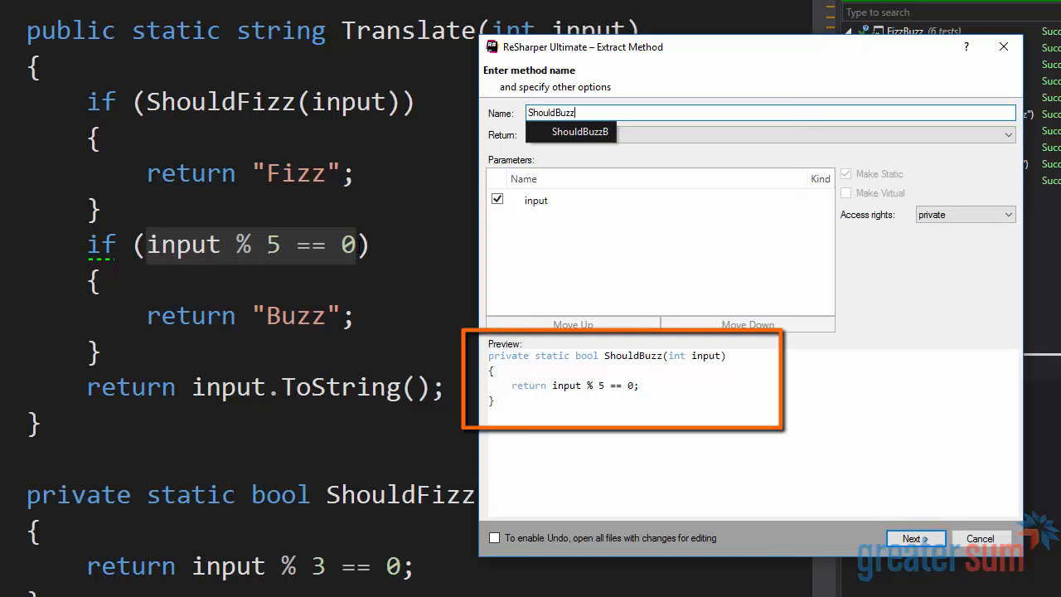
{"action": "left_click", "coordinate": [911, 538]}
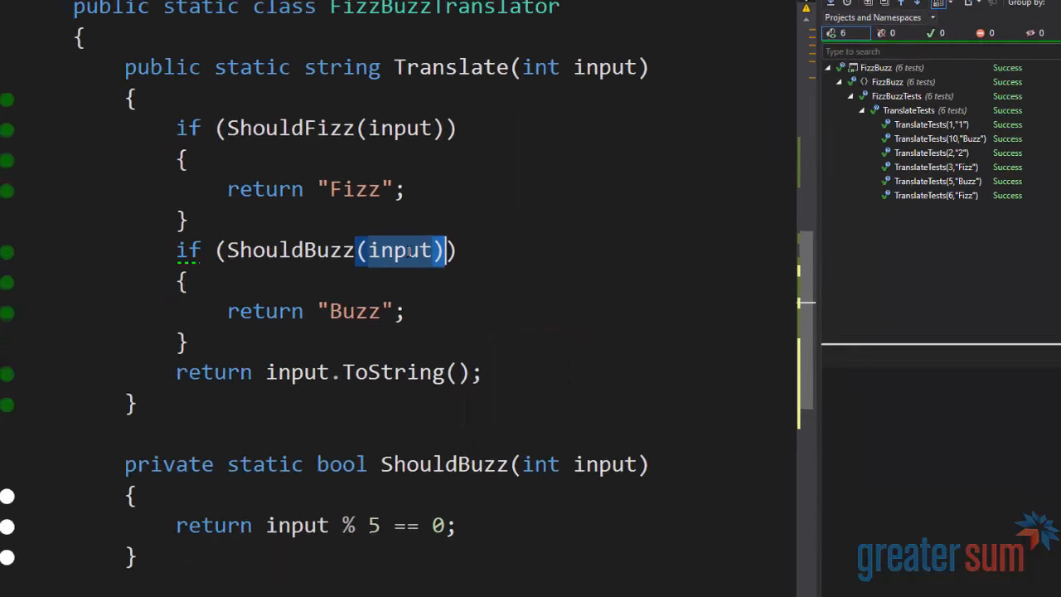